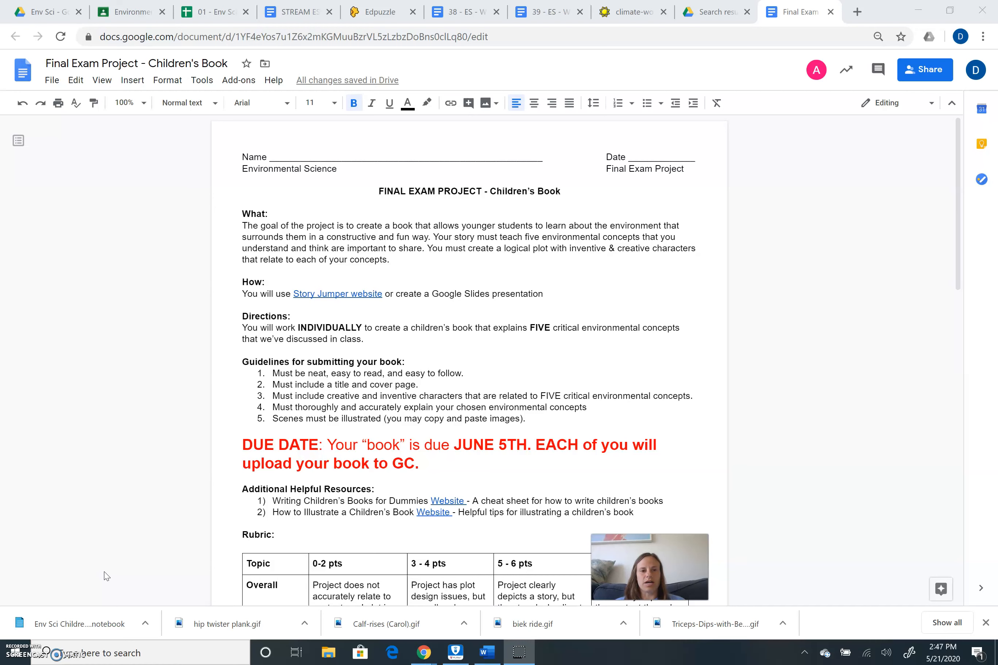
mouse_move(822, 362)
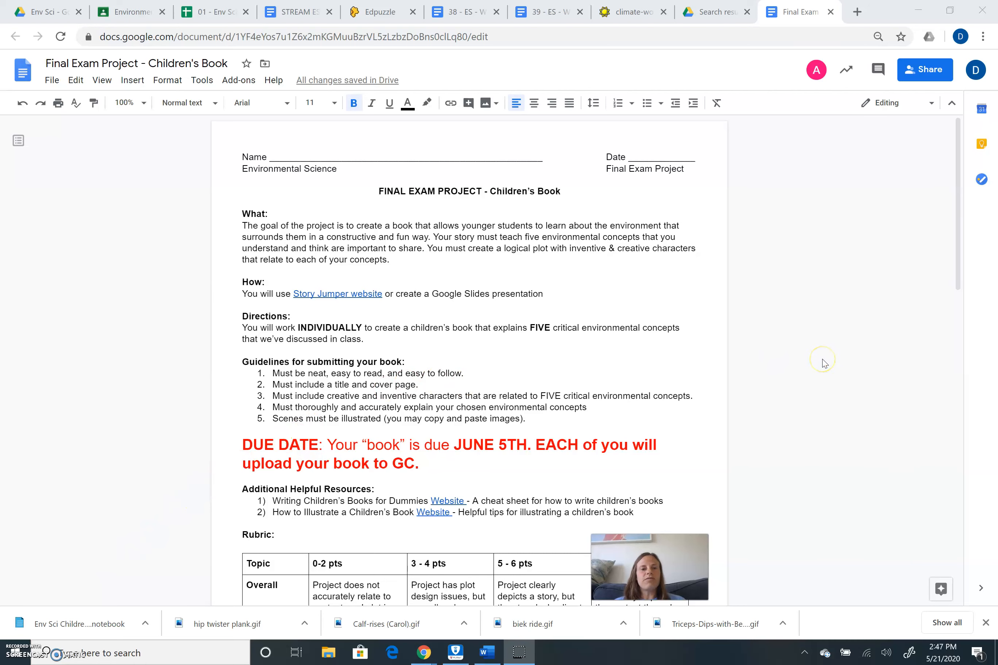
scroll("up", 3)
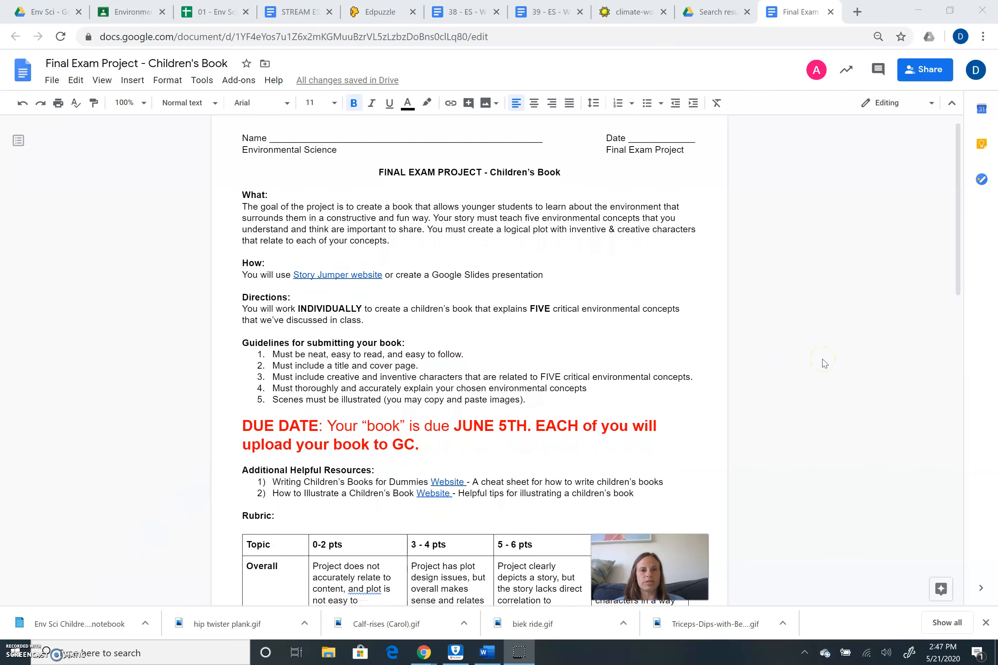
scroll("down", 3)
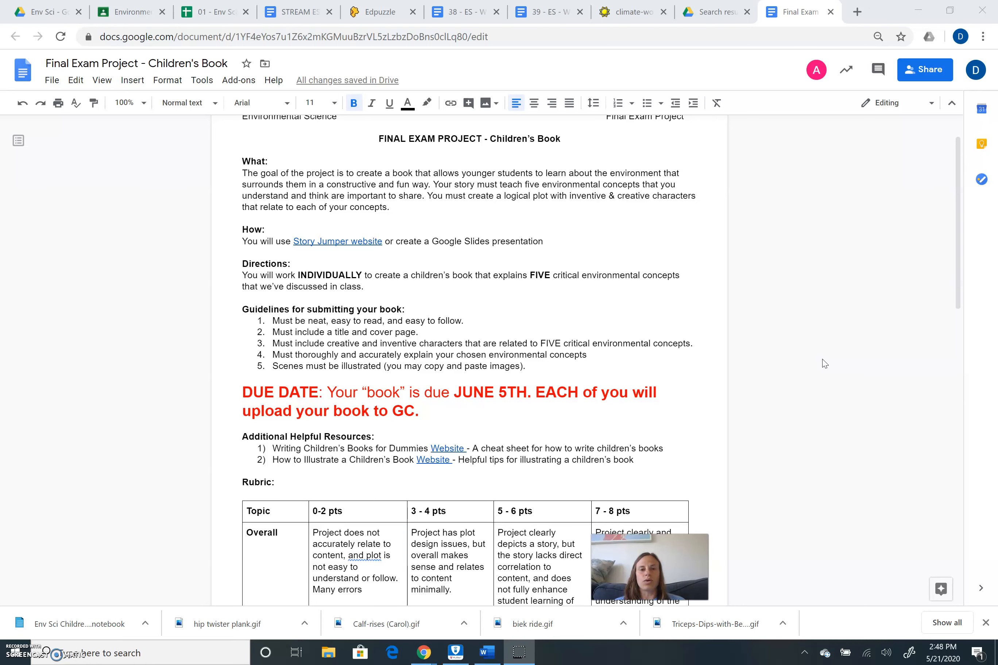
scroll("down", 3)
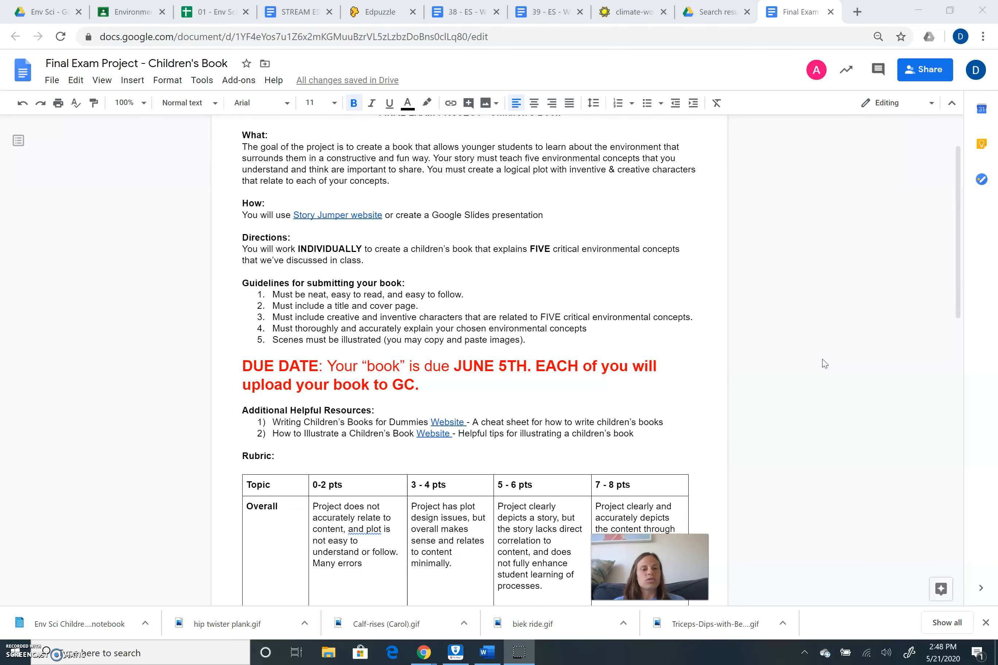
scroll("down", 3)
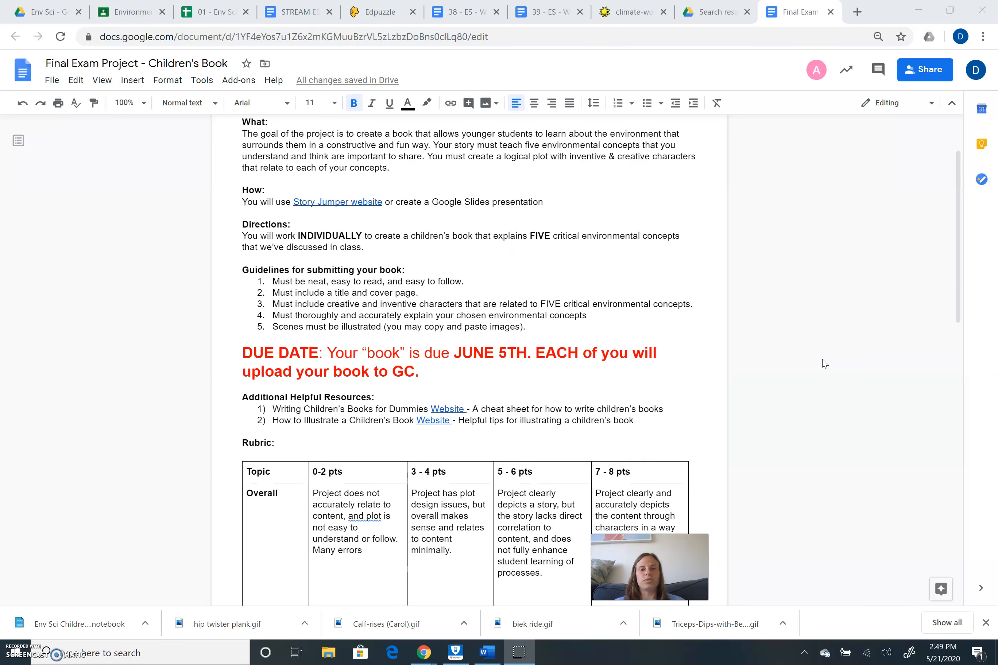
scroll("down", 3)
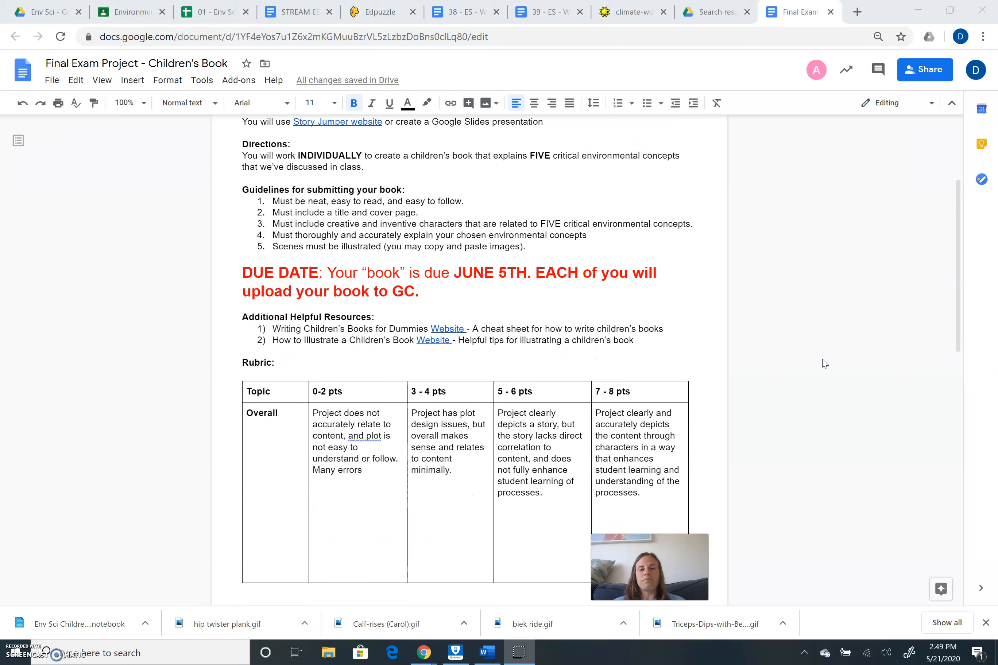
scroll("down", 3)
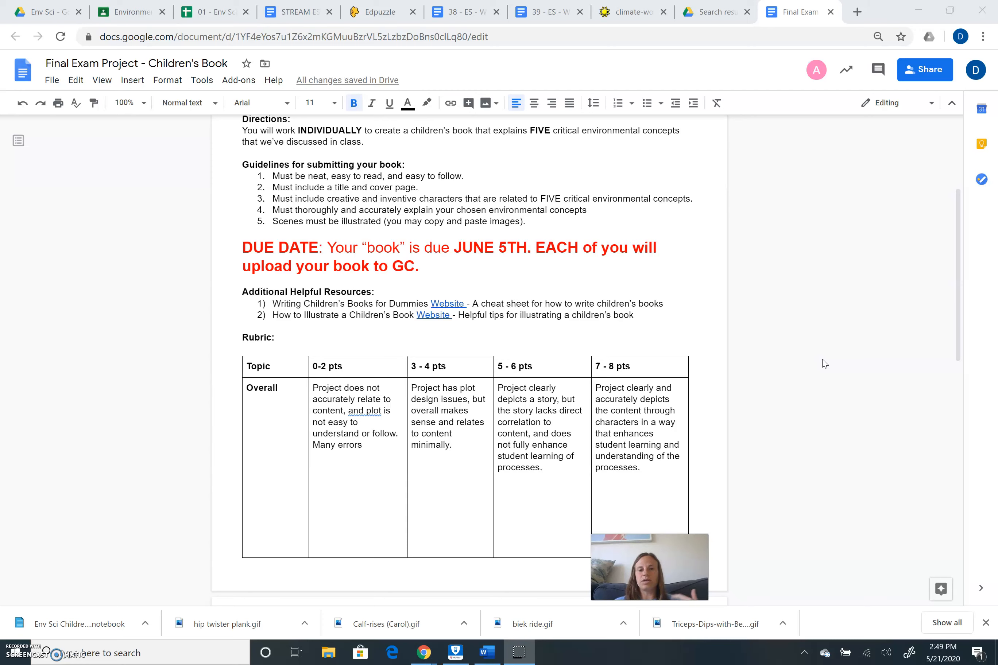
mouse_move(792, 235)
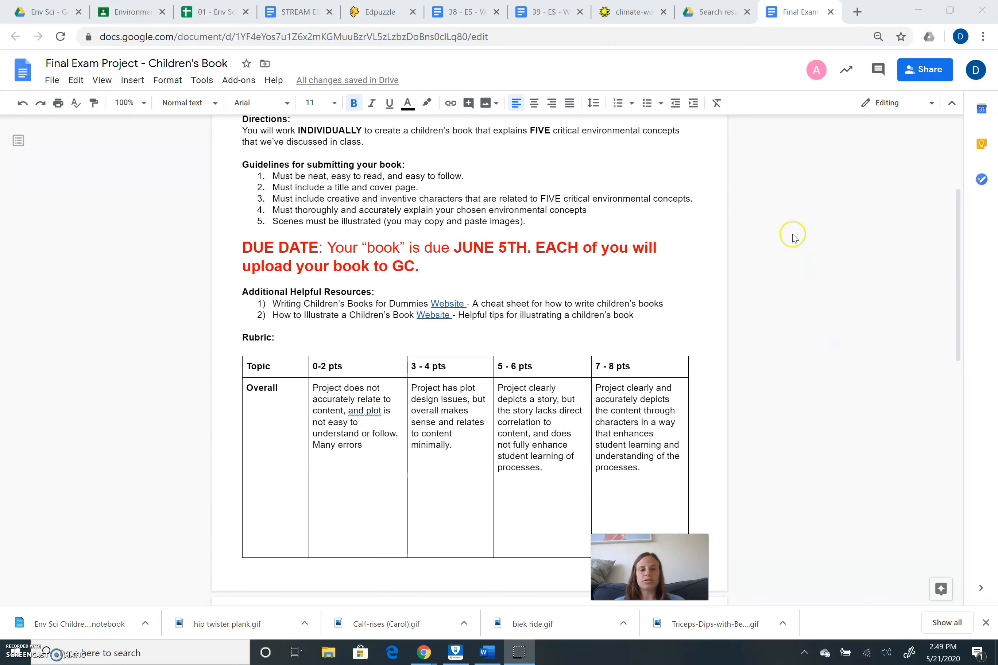
mouse_move(850, 380)
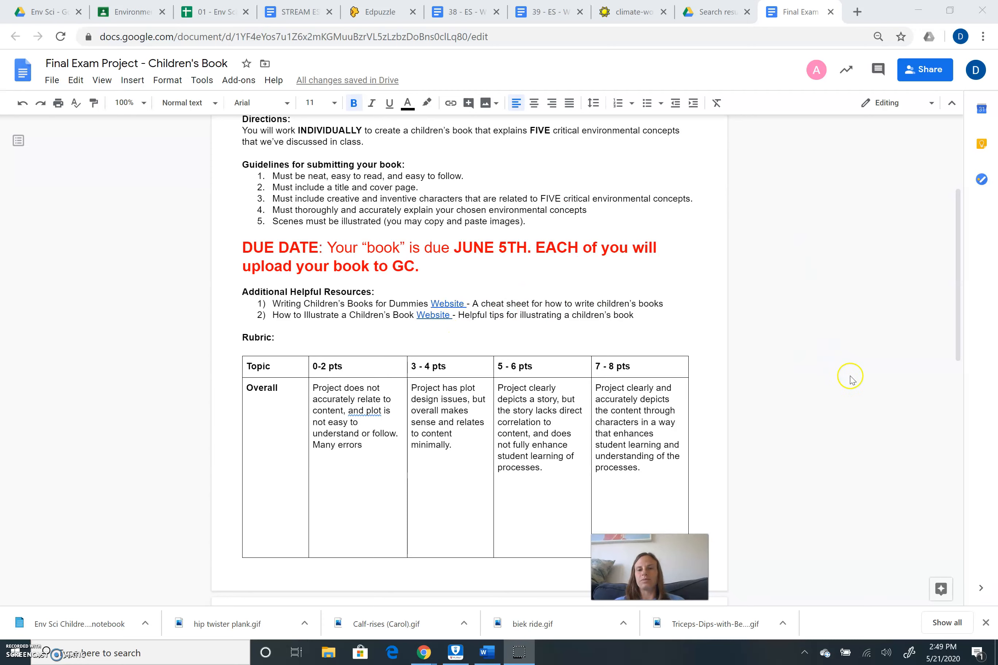
mouse_move(852, 380)
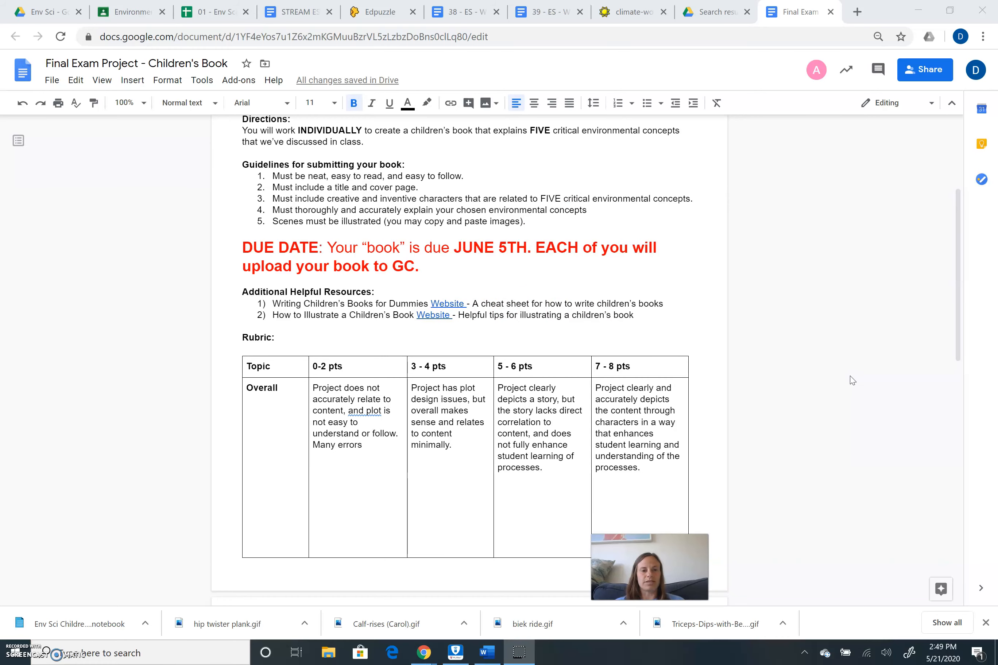
scroll("down", 3)
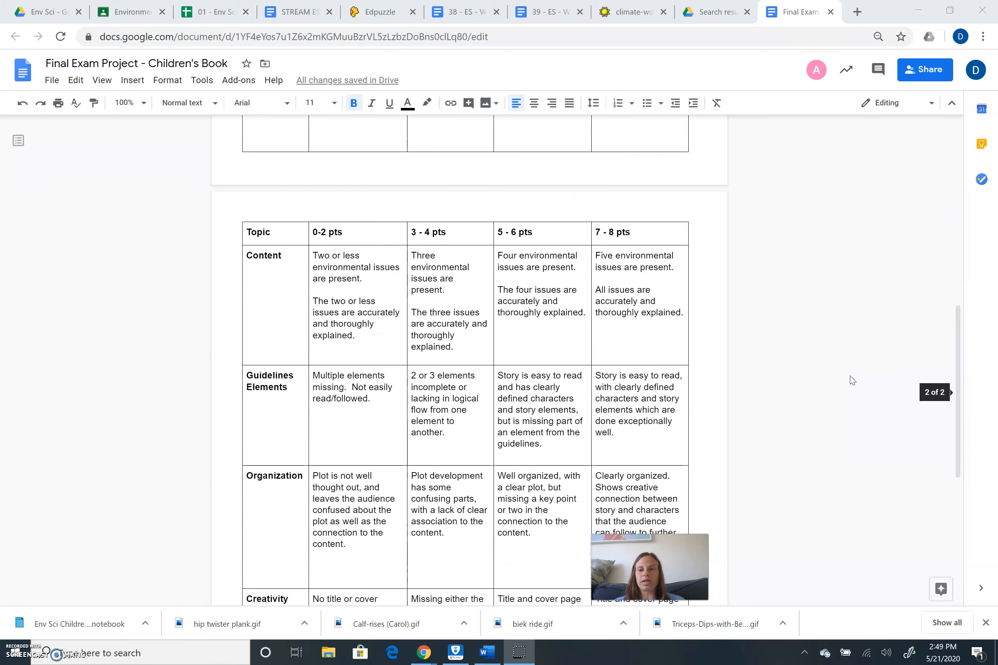
scroll("down", 3)
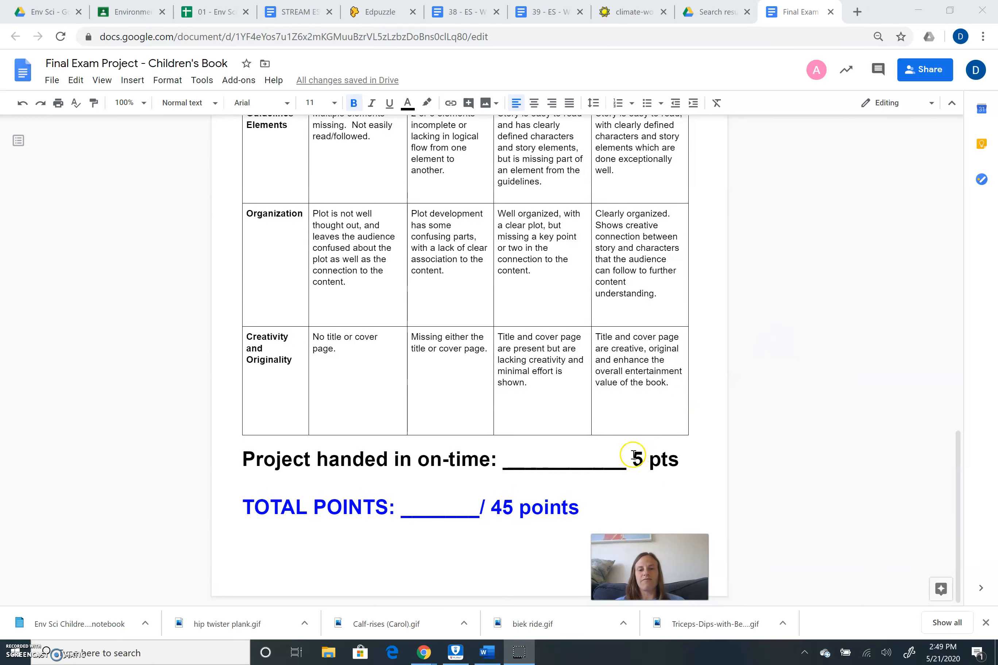
mouse_move(820, 437)
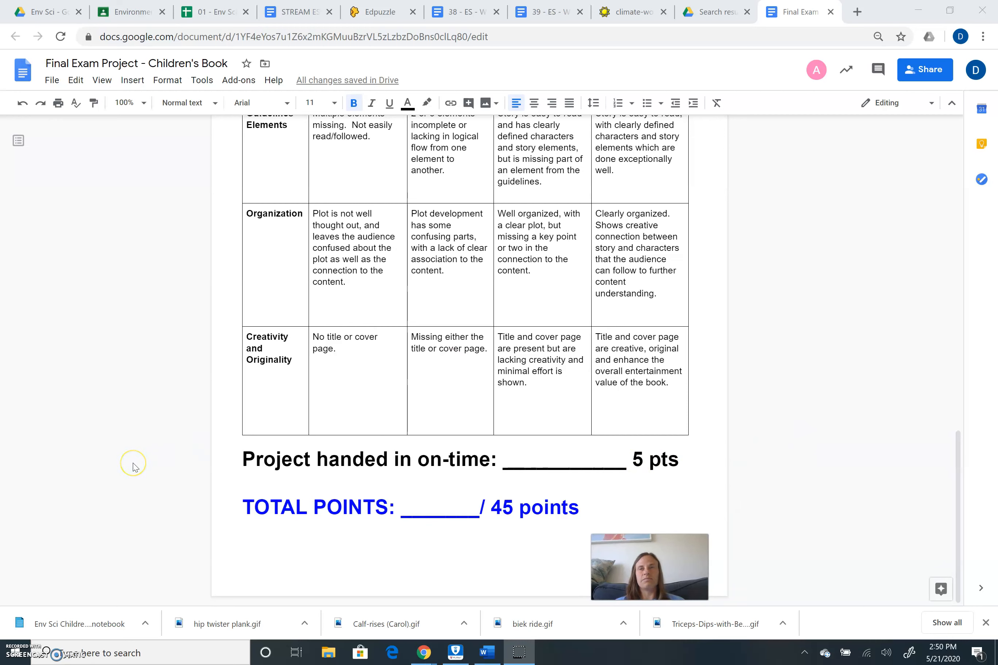
mouse_move(134, 468)
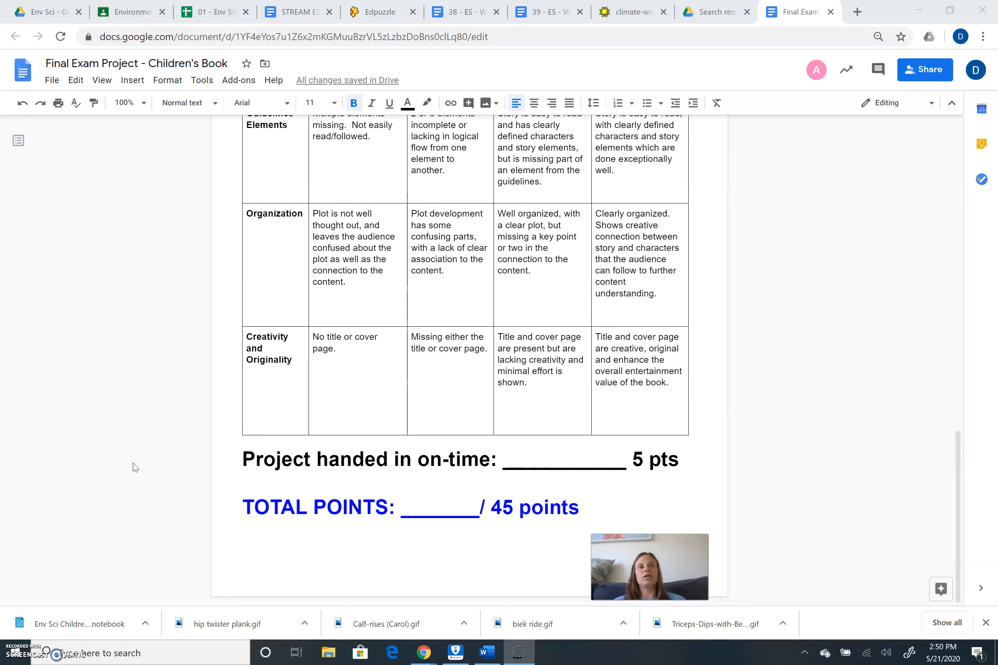